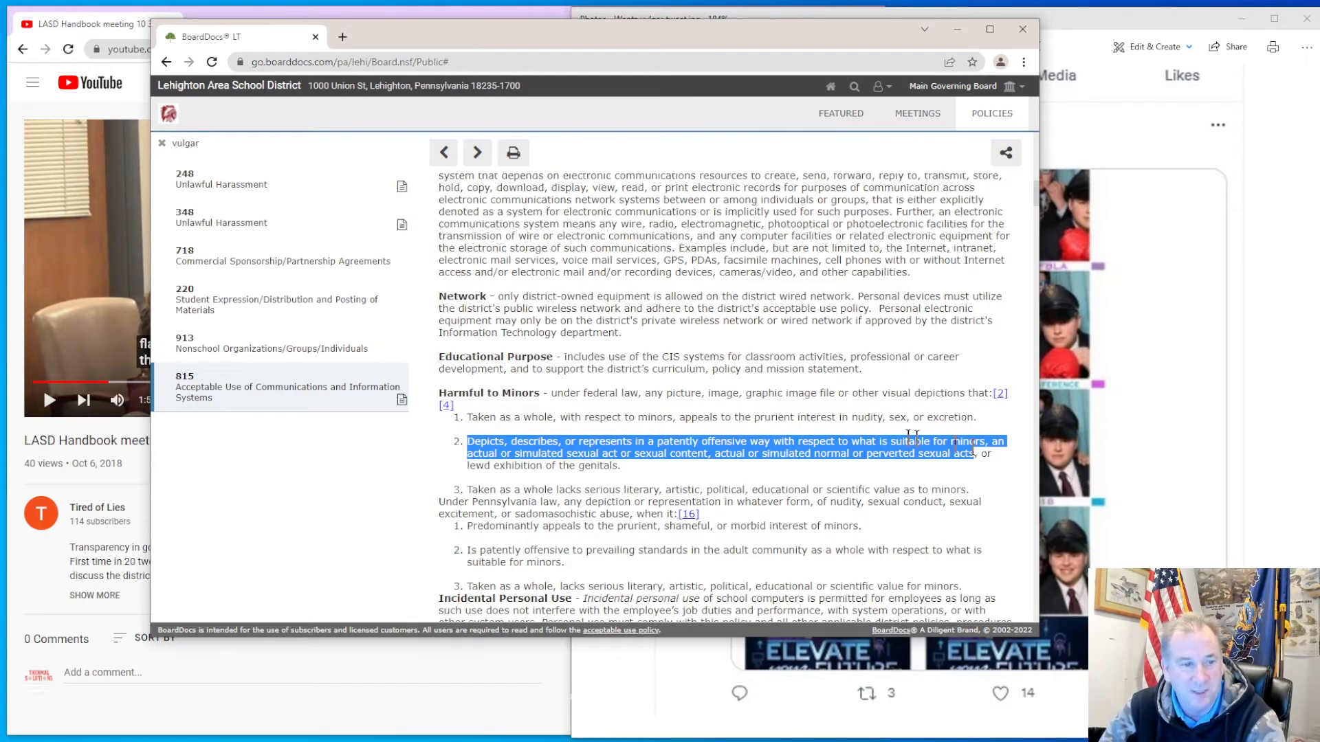
pyautogui.moveTo(792, 188)
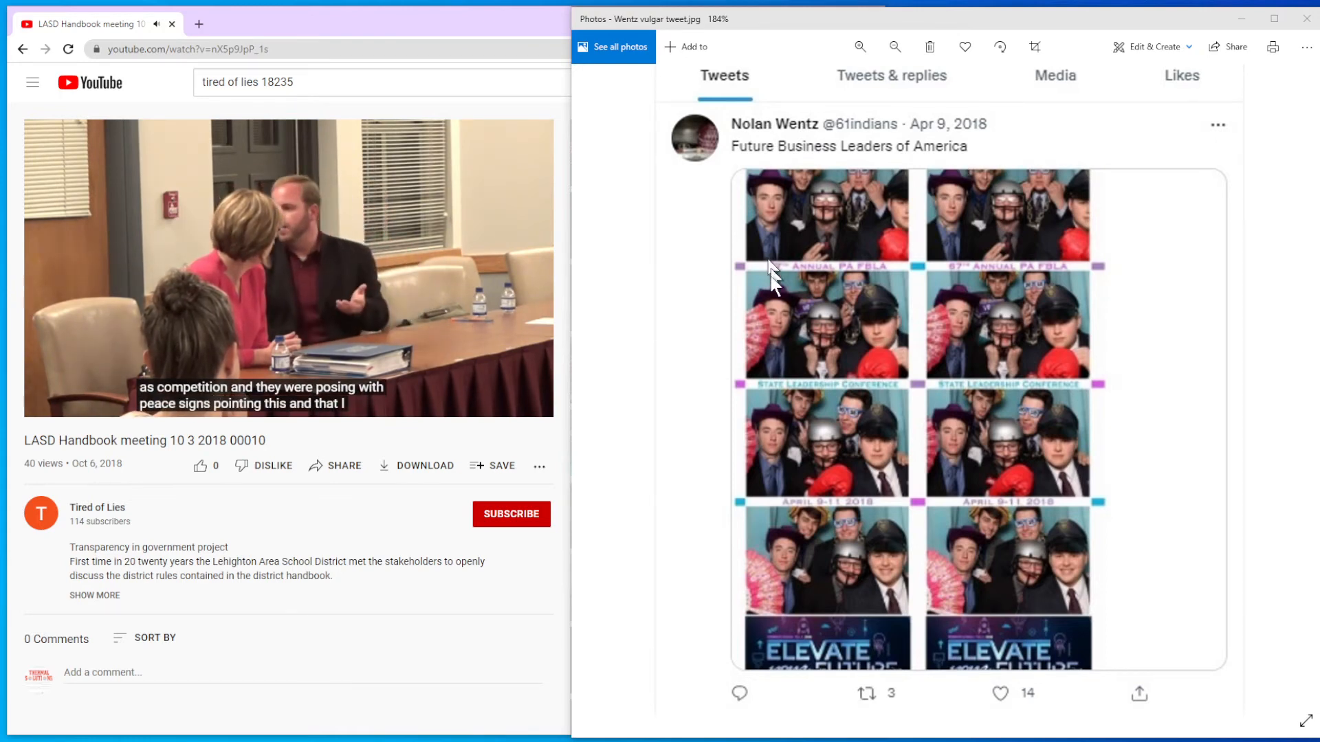
pyautogui.moveTo(825, 415)
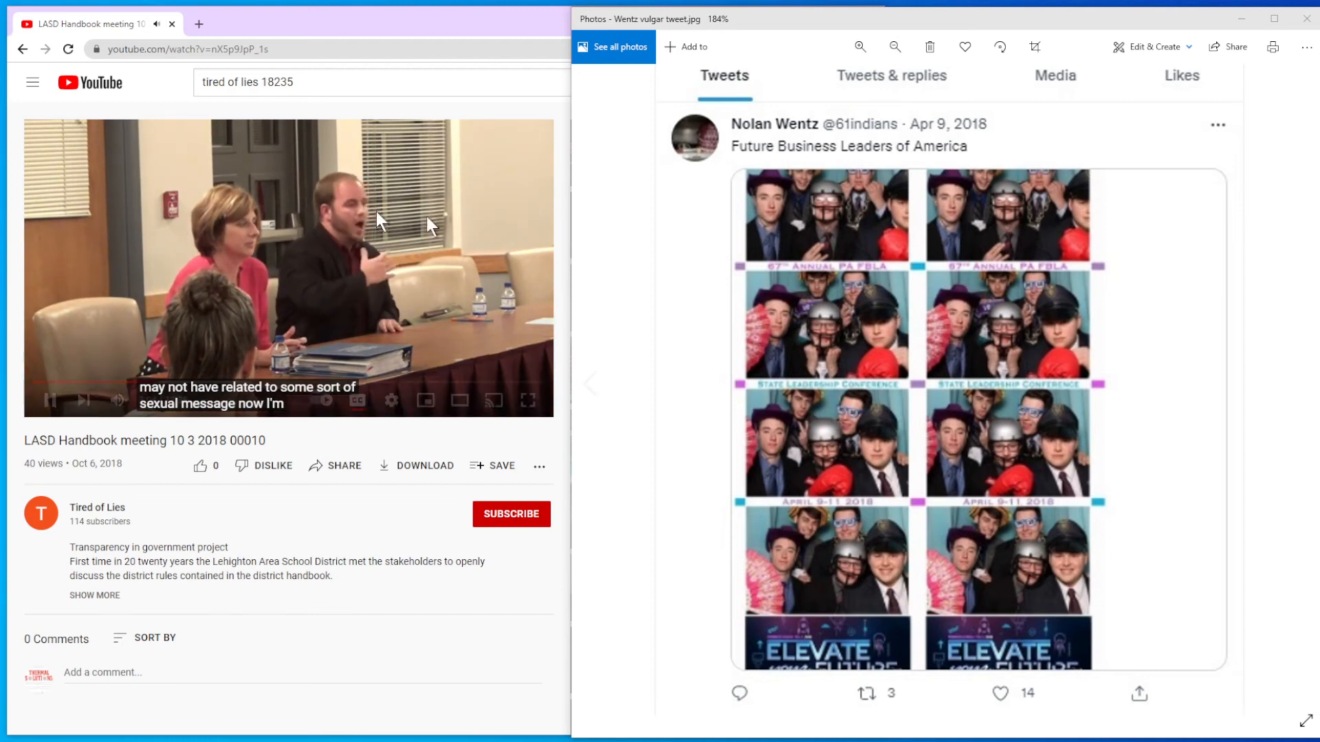
# Reveal the player controls with the meeting video playing at about 3:06.
pyautogui.click(48, 400)
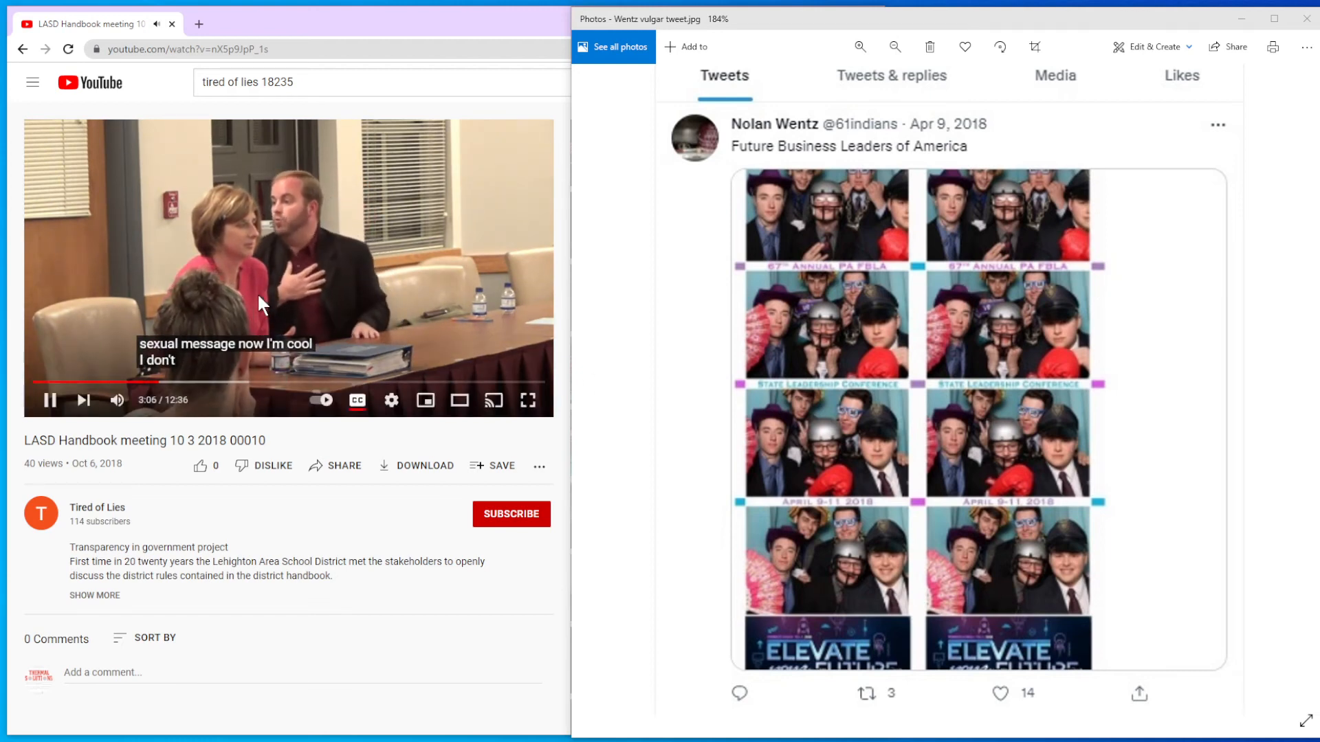